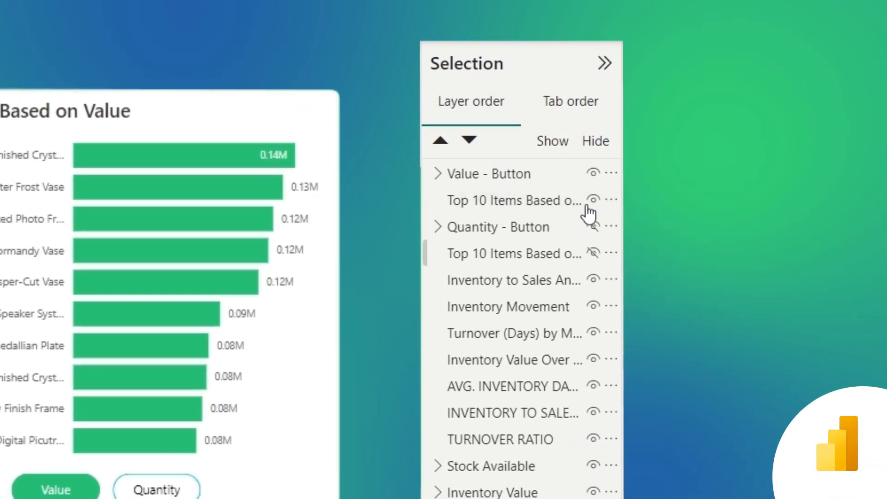
Hide the Value chart layer and show the Quantity-based Top 10 chart in the Selection pane
left_click(593, 174)
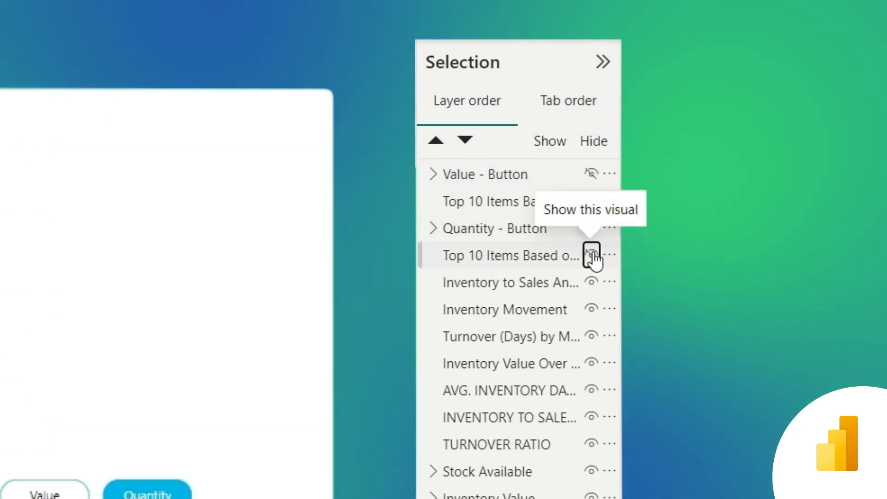
left_click(591, 255)
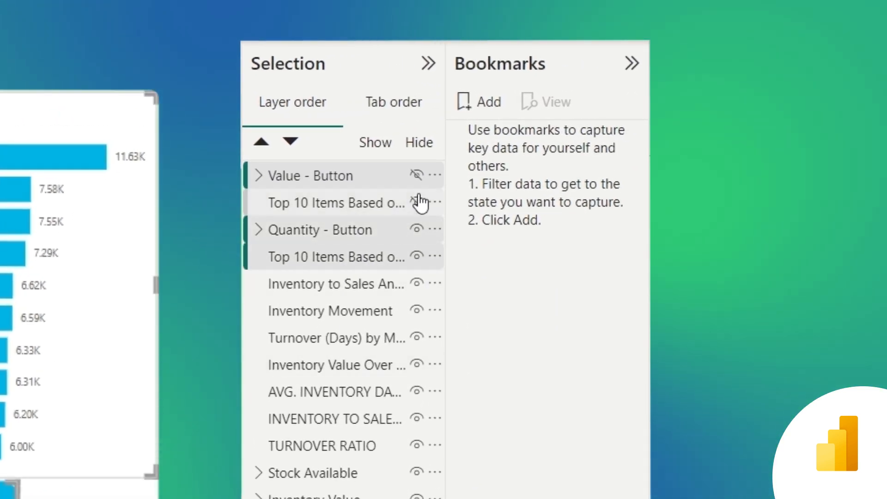
Hide the Top 10 Items Based on Value chart and add a bookmark named Quantity
left_click(488, 101)
type("Quantity")
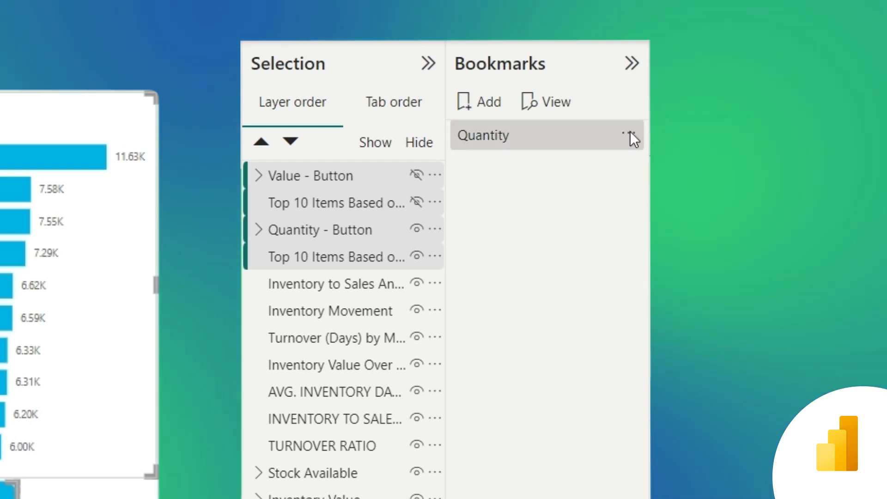
left_click(626, 135)
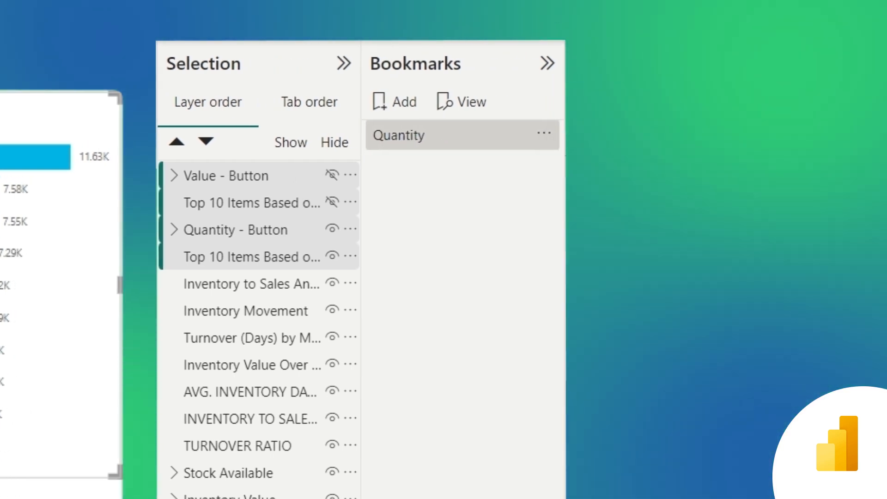
Open the Quantity bookmark's options menu
left_click(543, 133)
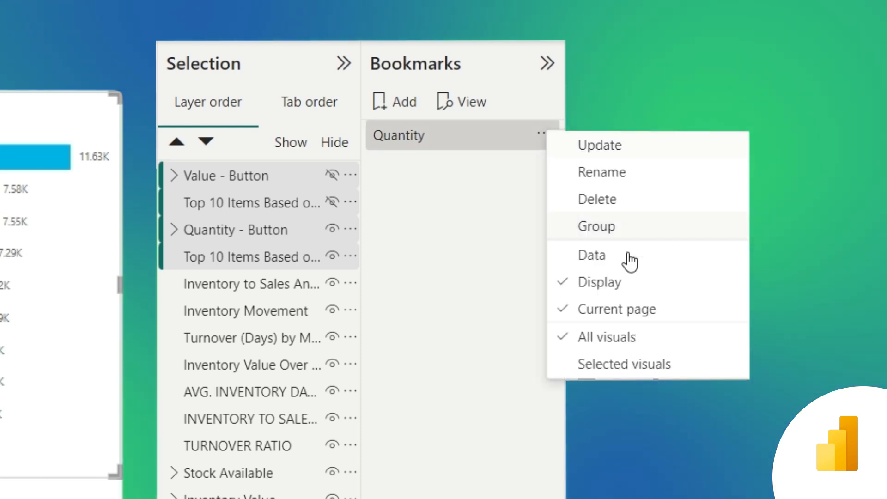
mouse_move(632, 314)
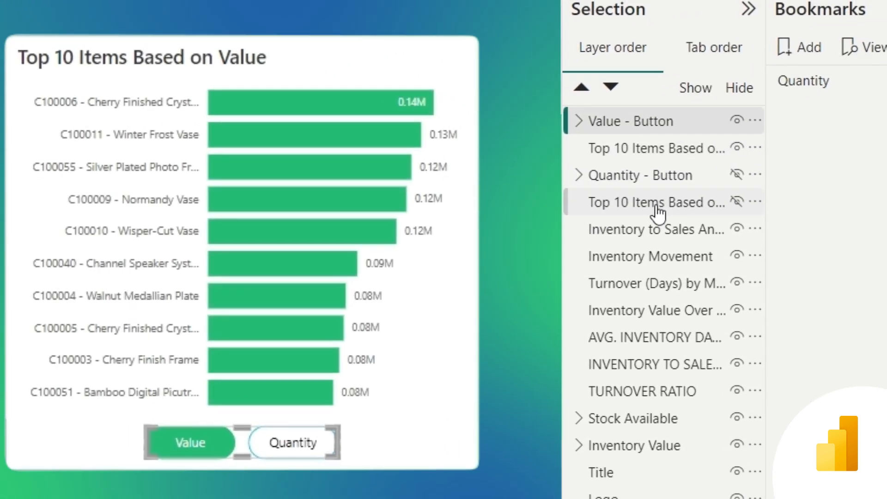
Add a Value bookmark, then test the Quantity and Value bookmarks
left_click(595, 170)
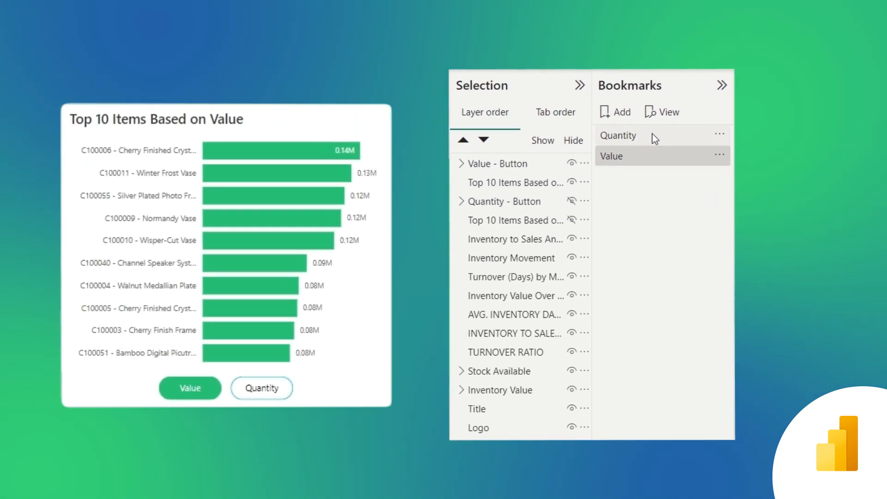
left_click(626, 156)
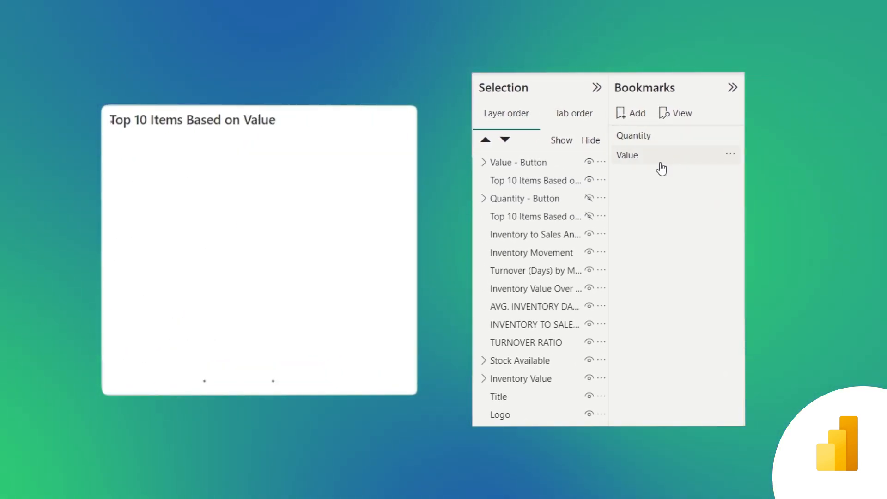
left_click(627, 155)
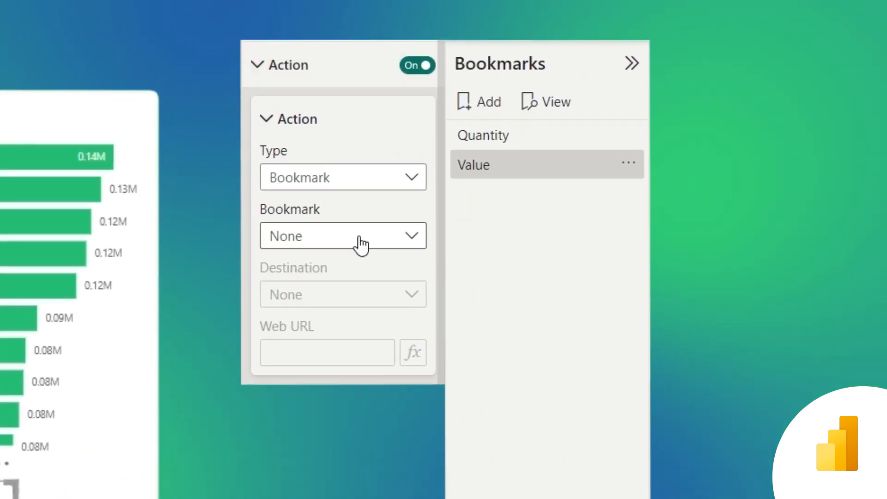
Link the Quantity button to the Quantity bookmark, test it, and link the Value button to Value
left_click(343, 235)
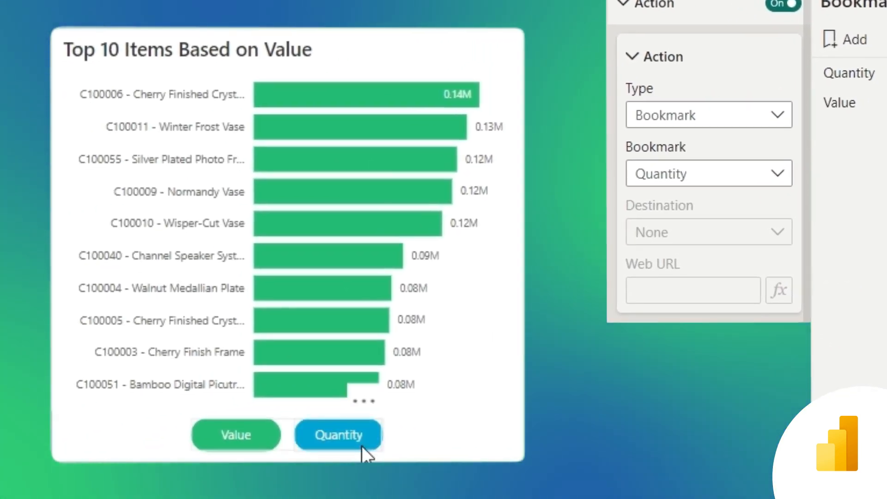
left_click(338, 435)
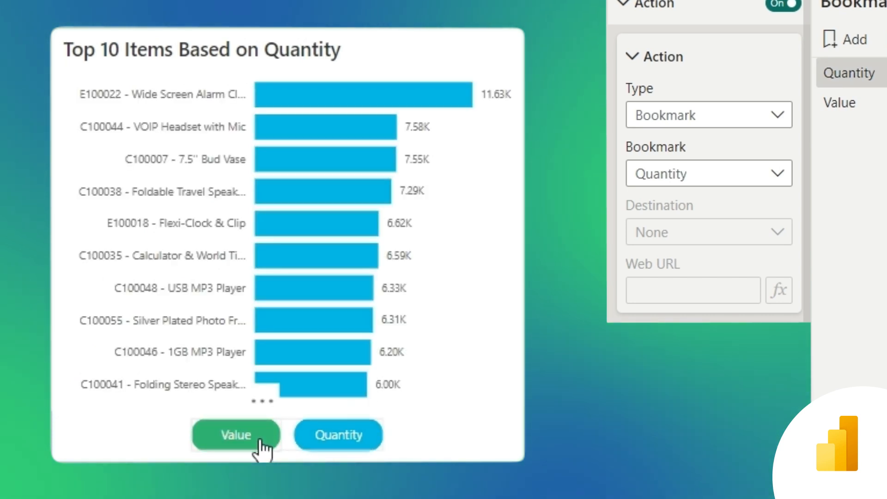
left_click(342, 235)
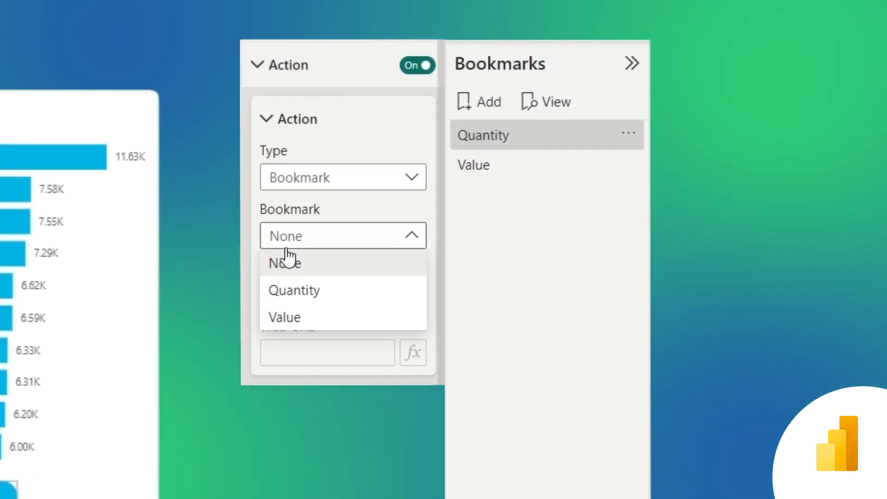
left_click(284, 317)
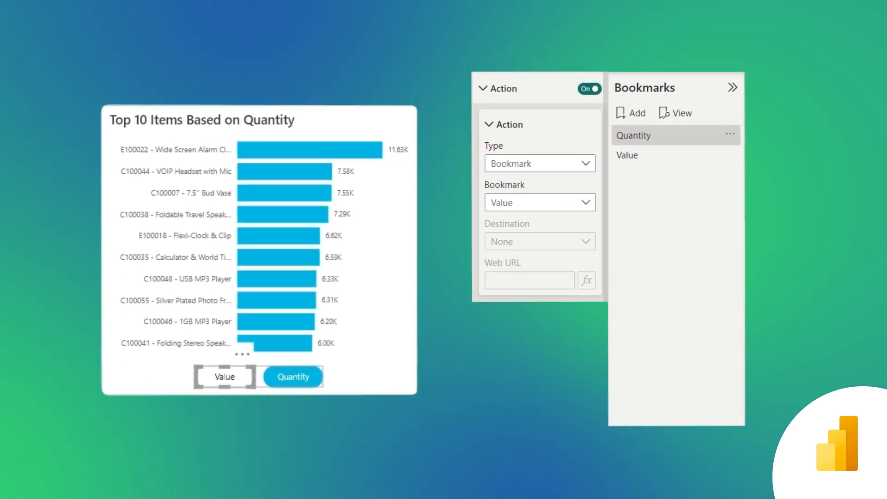